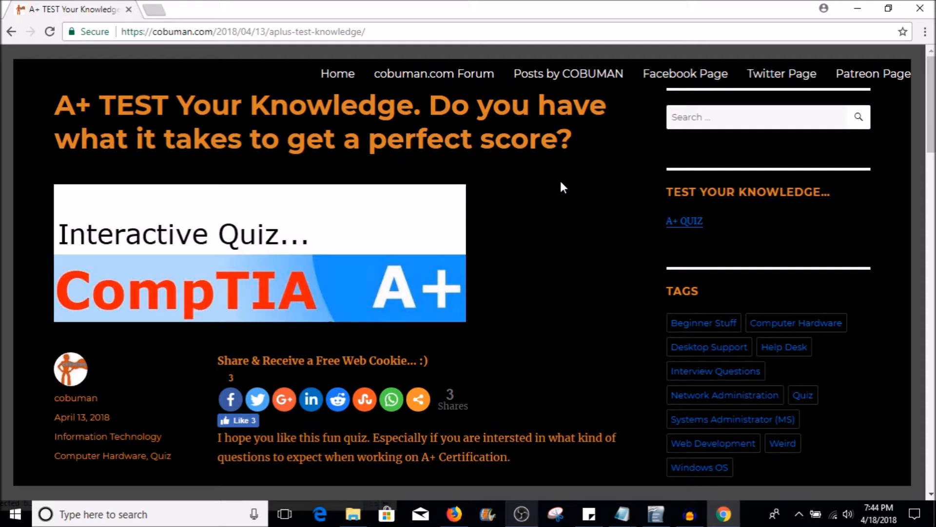
- Scroll the A+ quiz post, then use Home in the top navigation to reach the Forum page
{"action": "scroll", "scroll_direction": "down", "scroll_amount": 3}
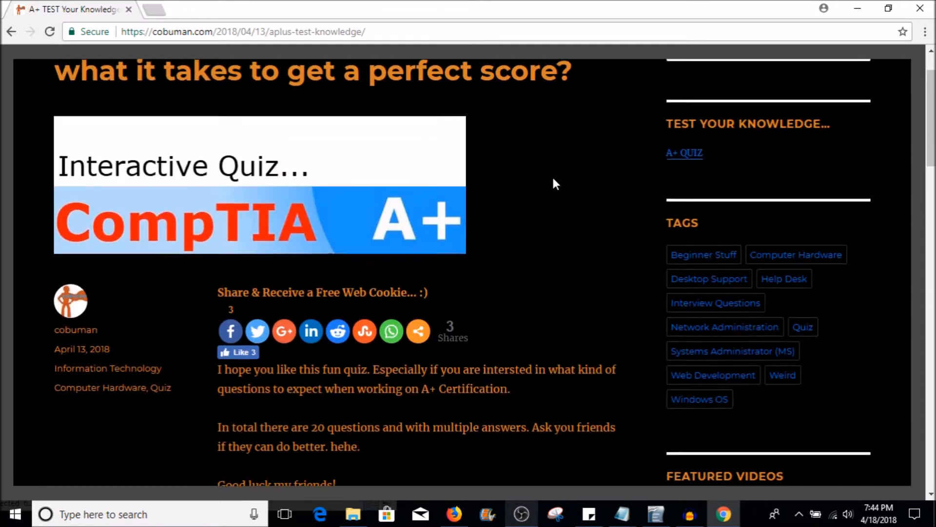
{"action": "scroll", "scroll_direction": "down", "scroll_amount": 3}
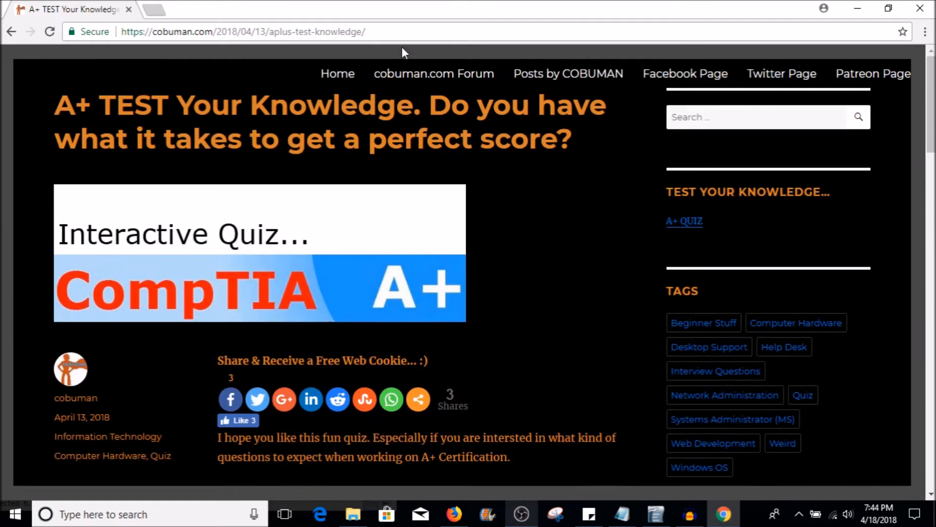
{"action": "left_click", "coordinate": [337, 74]}
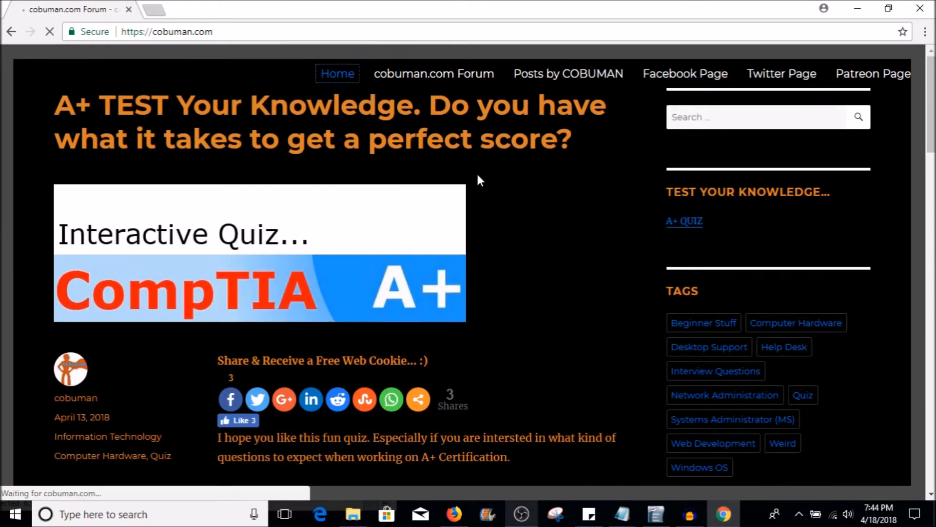
{"action": "left_click", "coordinate": [433, 74]}
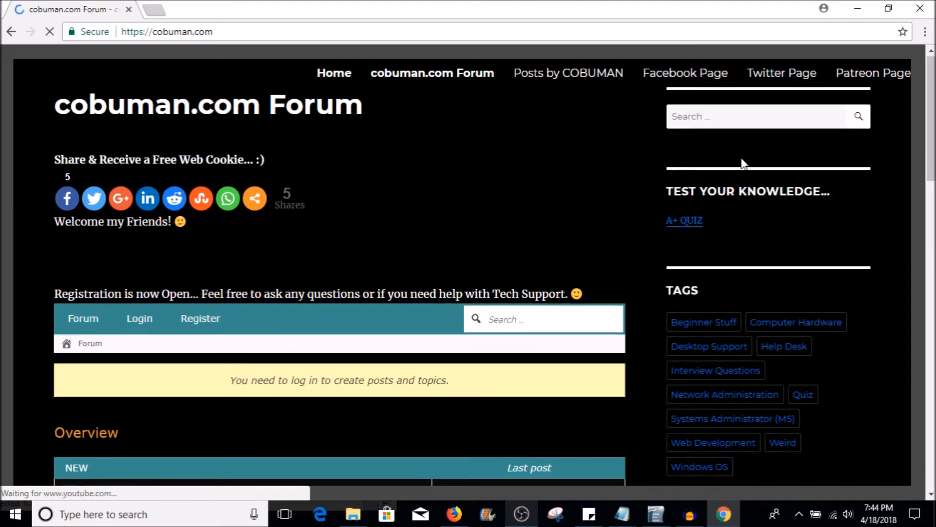
{"action": "scroll", "scroll_direction": "down", "scroll_amount": 3}
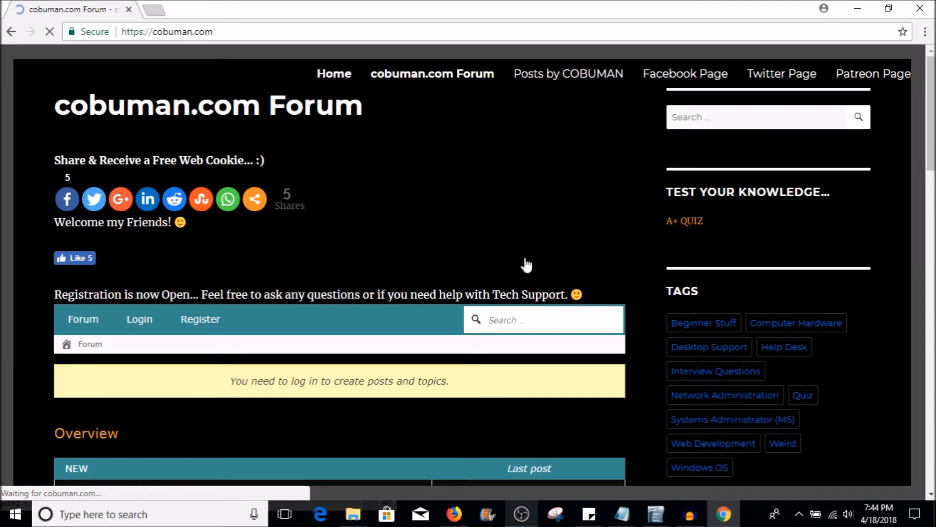
- Start the A+ quiz from the sidebar, answer that a byte has 8 bits, and scroll toward the results
{"action": "left_click", "coordinate": [684, 220]}
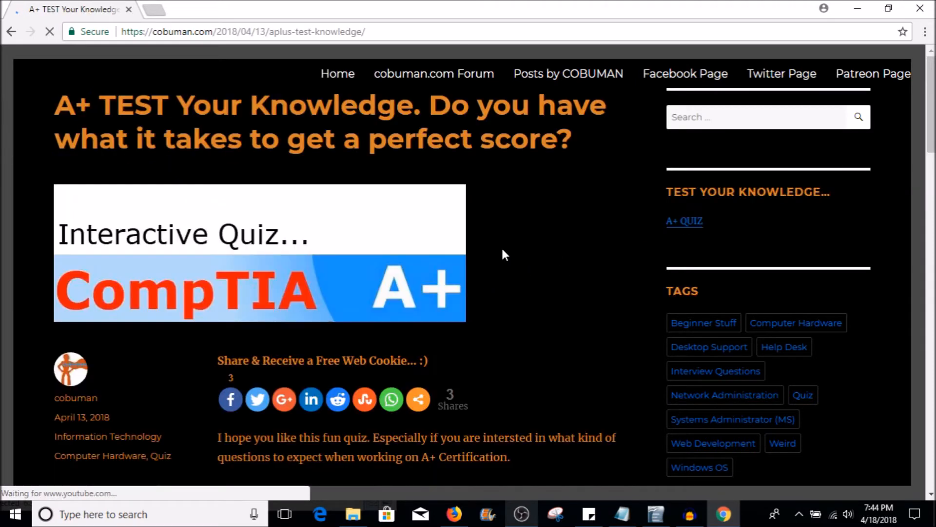
{"action": "scroll", "scroll_direction": "down", "scroll_amount": 3}
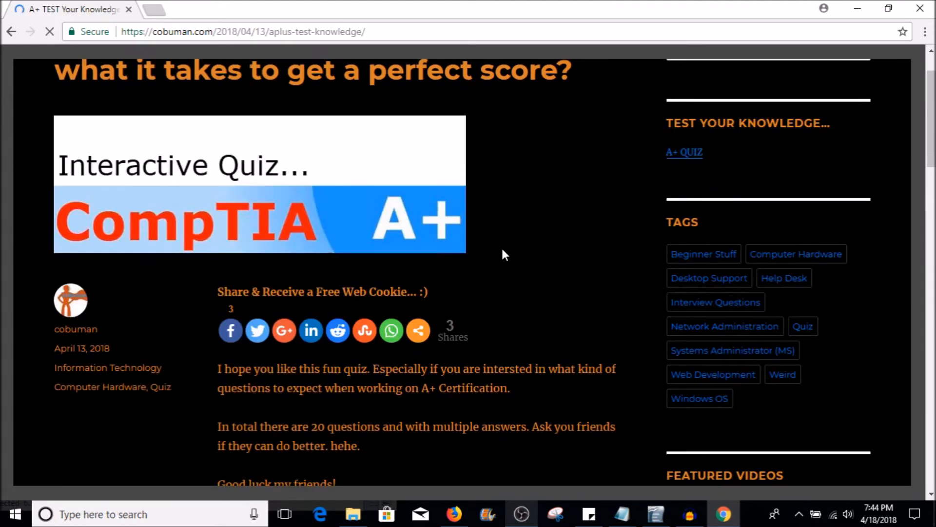
{"action": "scroll", "scroll_direction": "down", "scroll_amount": 3}
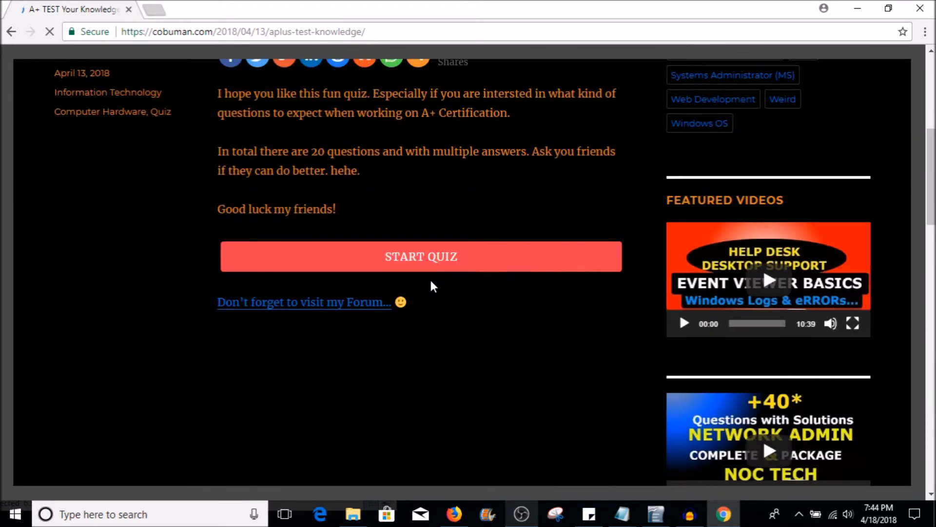
{"action": "left_click", "coordinate": [420, 256]}
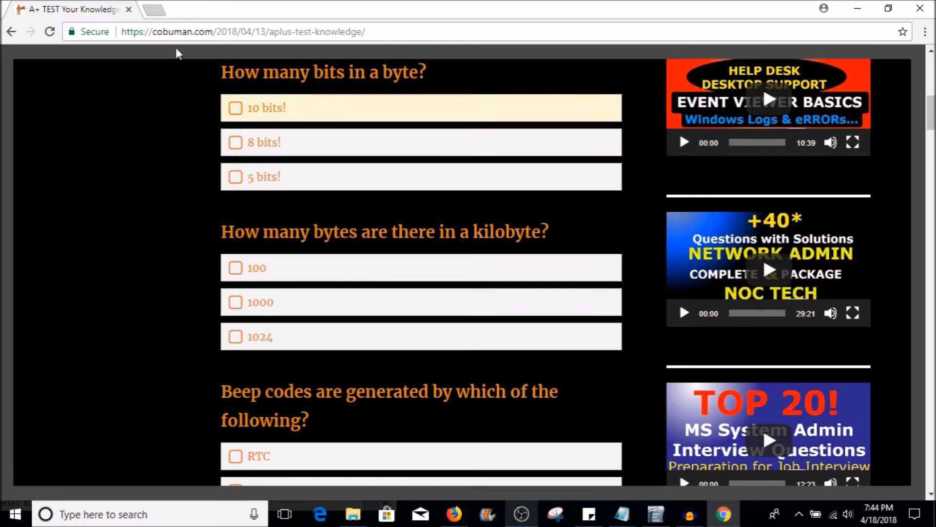
{"action": "mouse_move", "coordinate": [284, 143]}
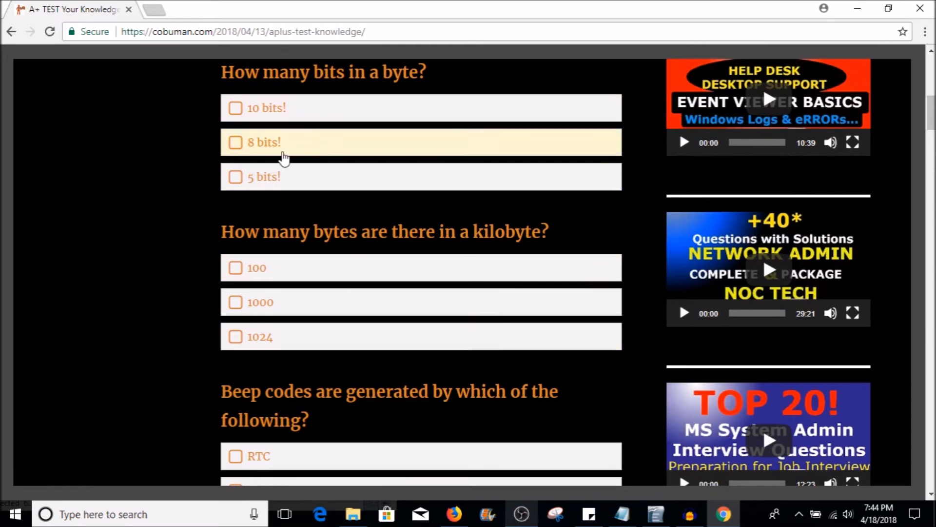
{"action": "left_click", "coordinate": [262, 143]}
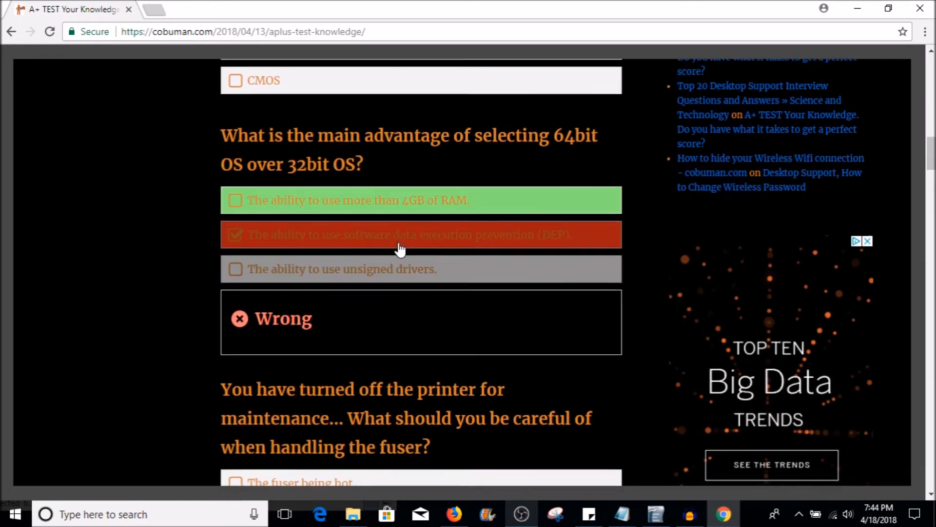
{"action": "scroll", "scroll_direction": "down", "scroll_amount": 3}
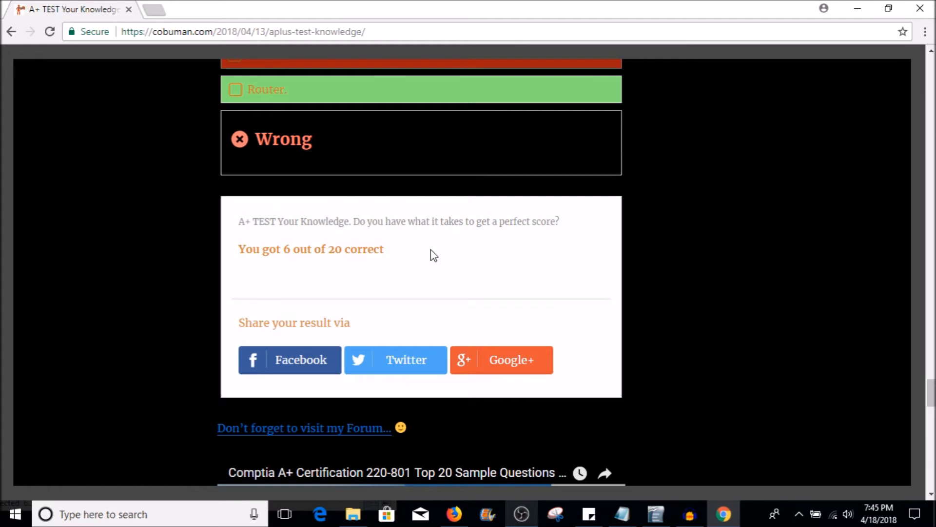
{"action": "mouse_move", "coordinate": [310, 264]}
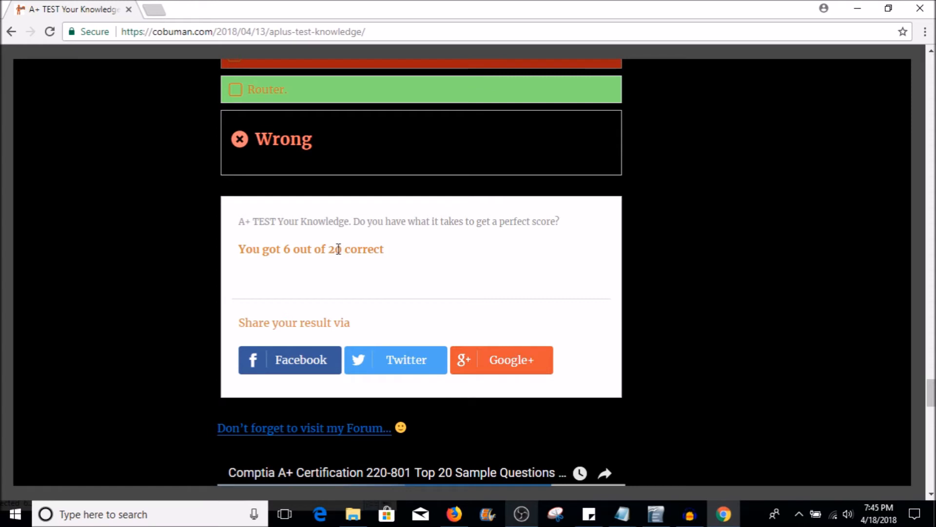
{"action": "mouse_move", "coordinate": [425, 264]}
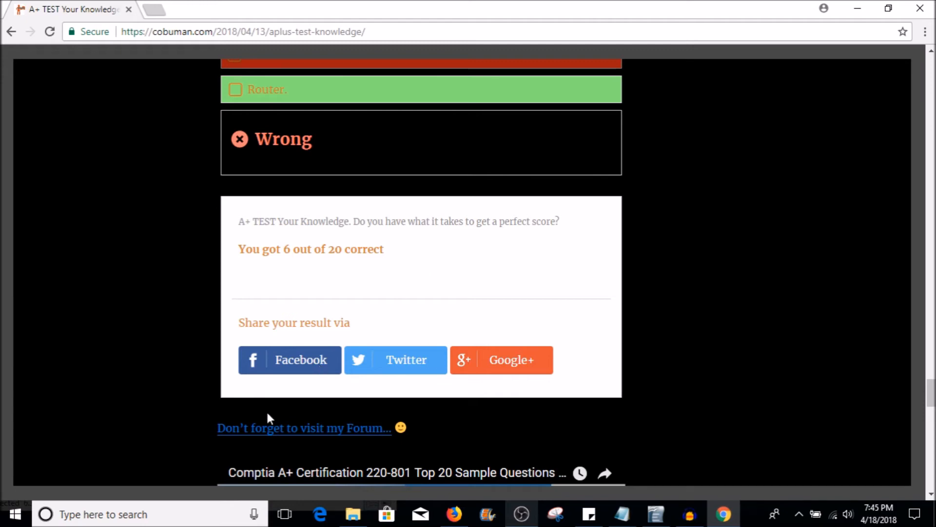
{"action": "left_click", "coordinate": [304, 427]}
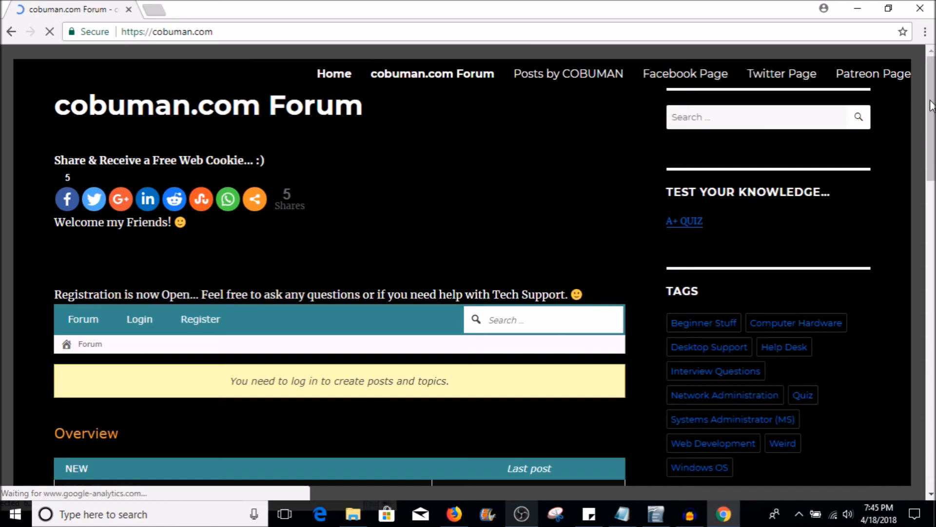
- Scroll through the forum's Overview list of categories such as New Videos and Ask Tech Questions
{"action": "scroll", "scroll_direction": "down", "scroll_amount": 3}
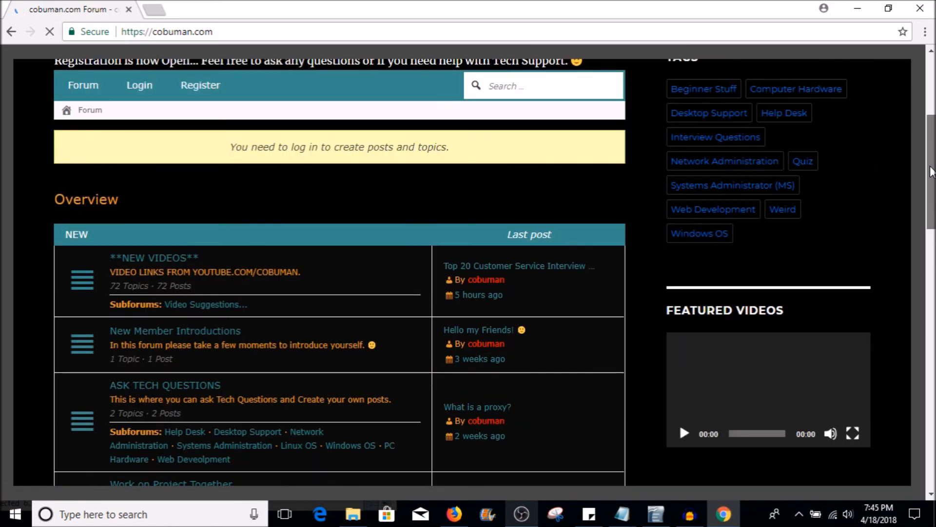
{"action": "scroll", "scroll_direction": "down", "scroll_amount": 3}
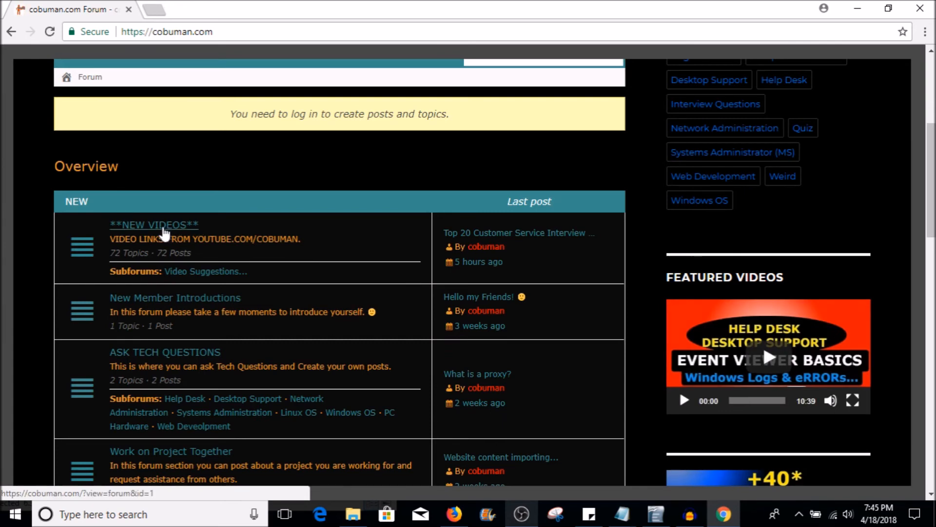
{"action": "mouse_move", "coordinate": [334, 289]}
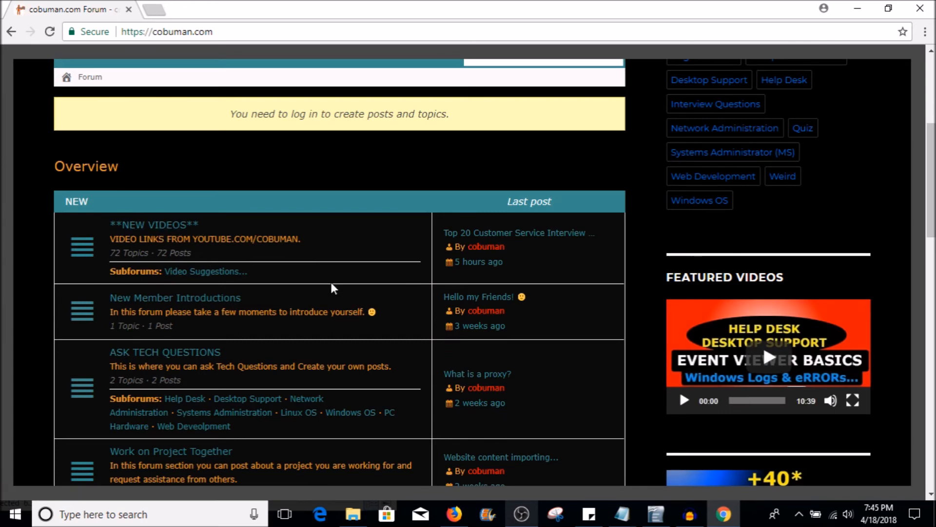
{"action": "scroll", "scroll_direction": "down", "scroll_amount": 3}
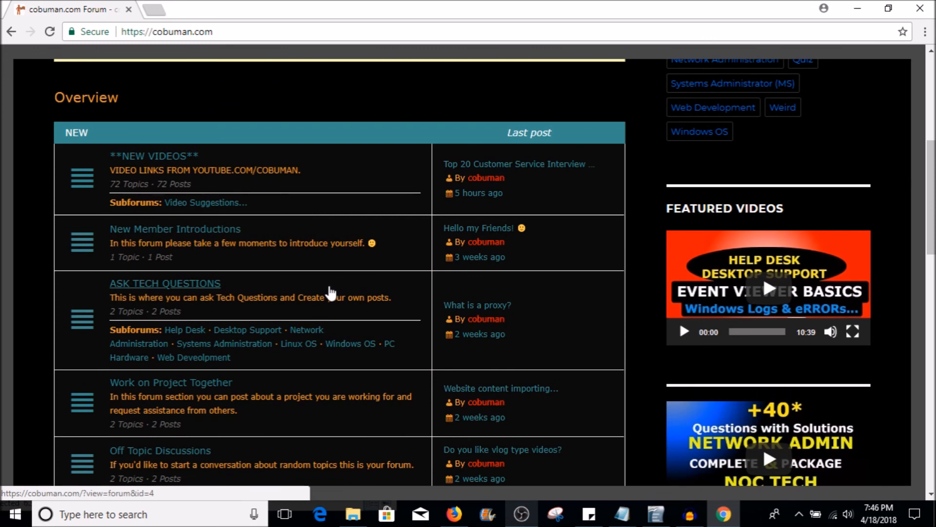
{"action": "scroll", "scroll_direction": "down", "scroll_amount": 3}
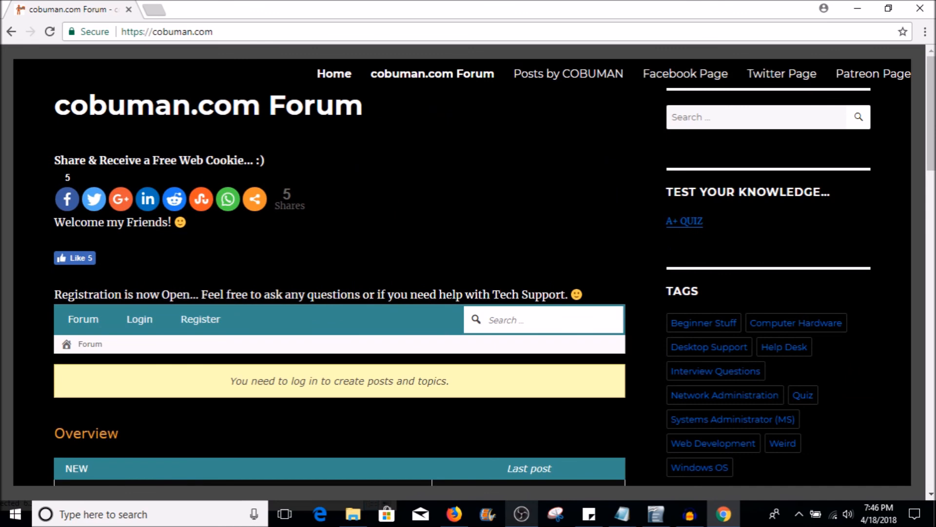
{"action": "scroll", "scroll_direction": "down", "scroll_amount": 3}
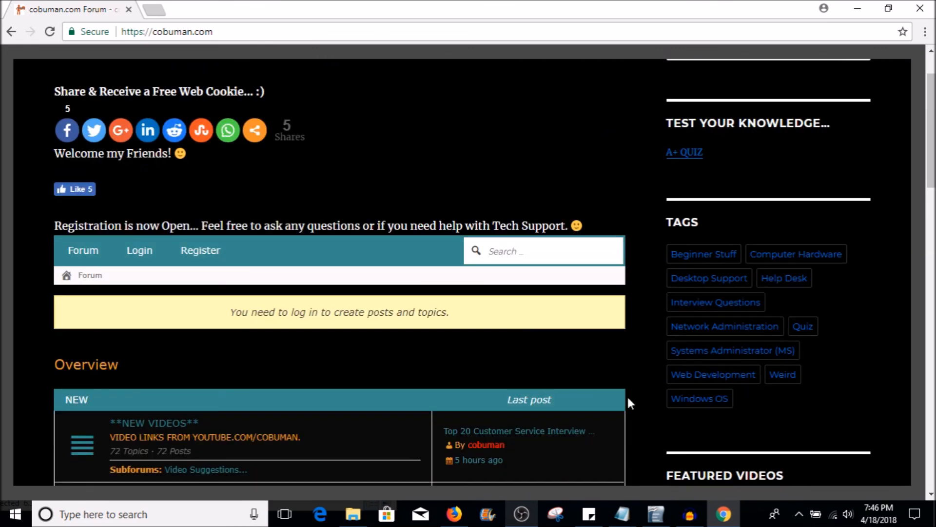